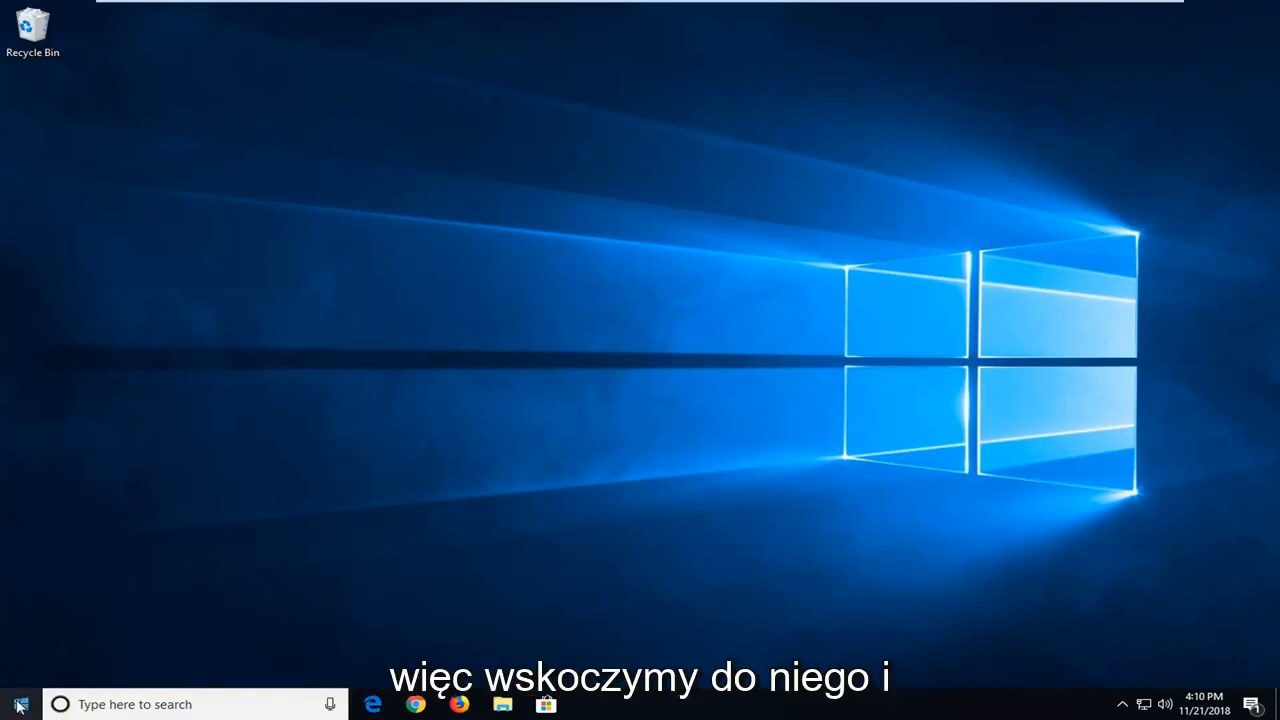
Step: Search the Start menu for 'control' so Control Panel shows as the best match
{"action": "left_click", "coordinate": [16, 704]}
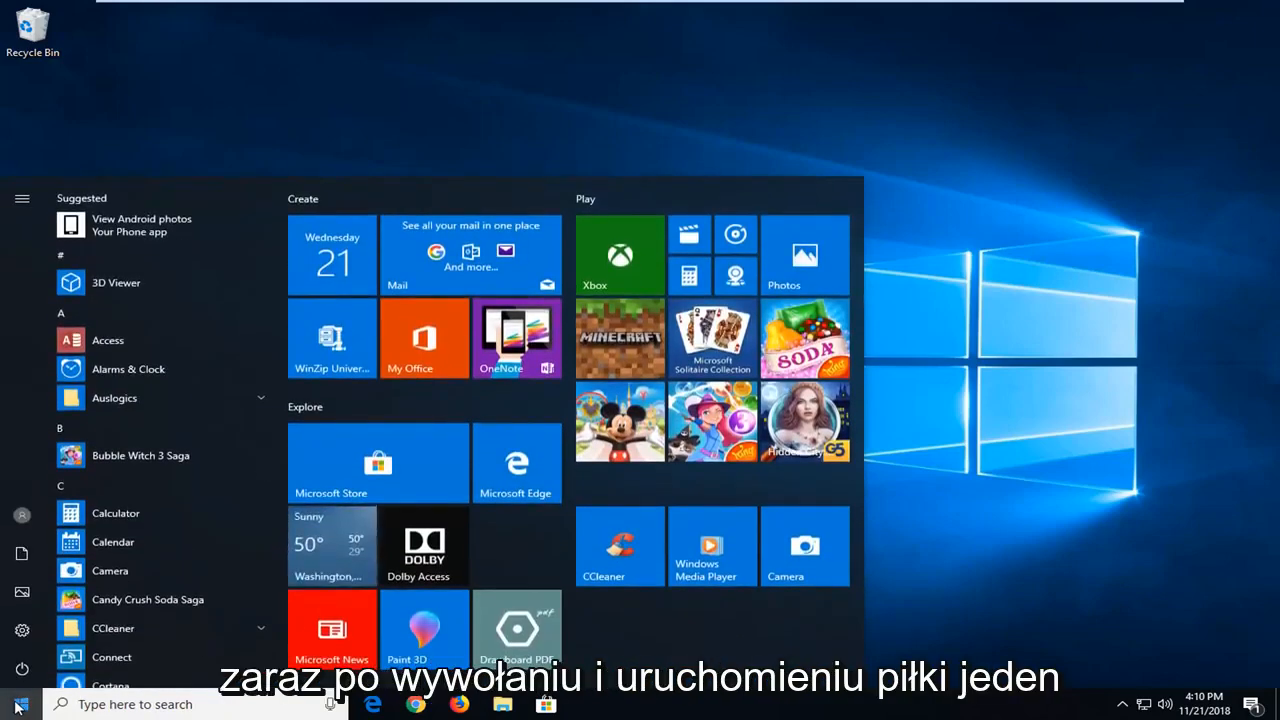
{"action": "type", "text": "control panel"}
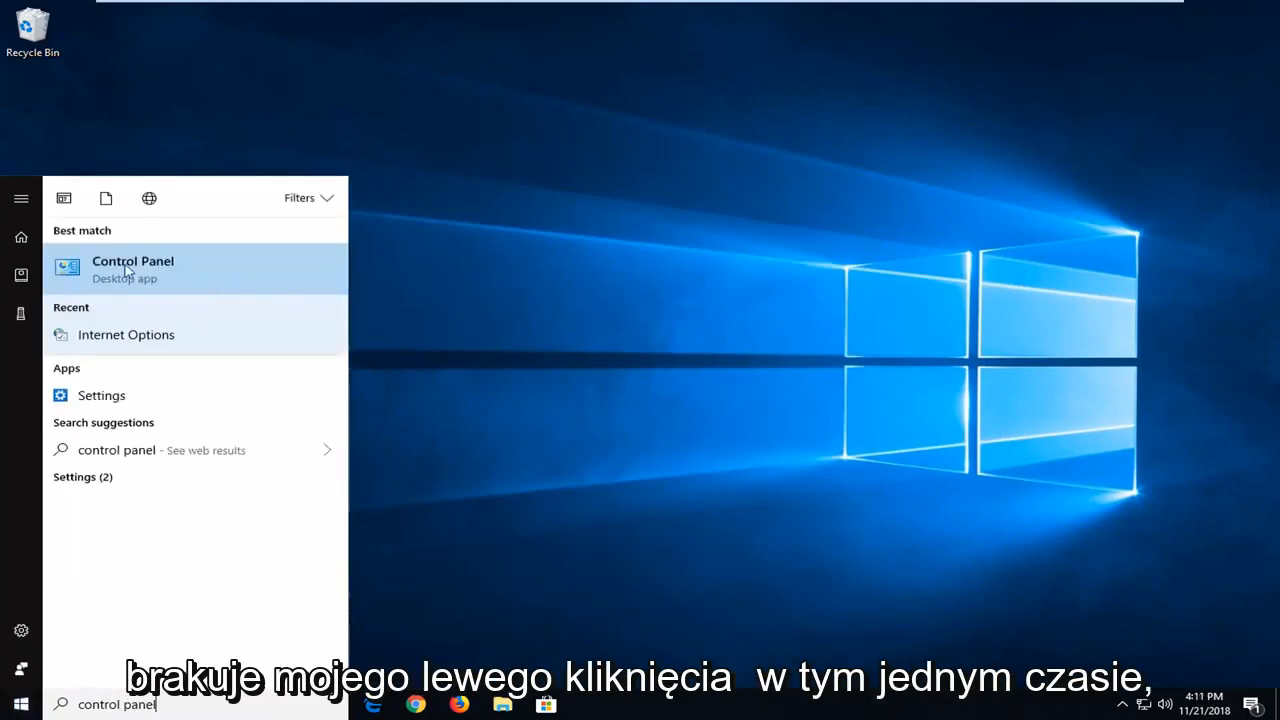
Step: Launch Control Panel from the results and go to Network and Sharing Center
{"action": "left_click", "coordinate": [132, 260]}
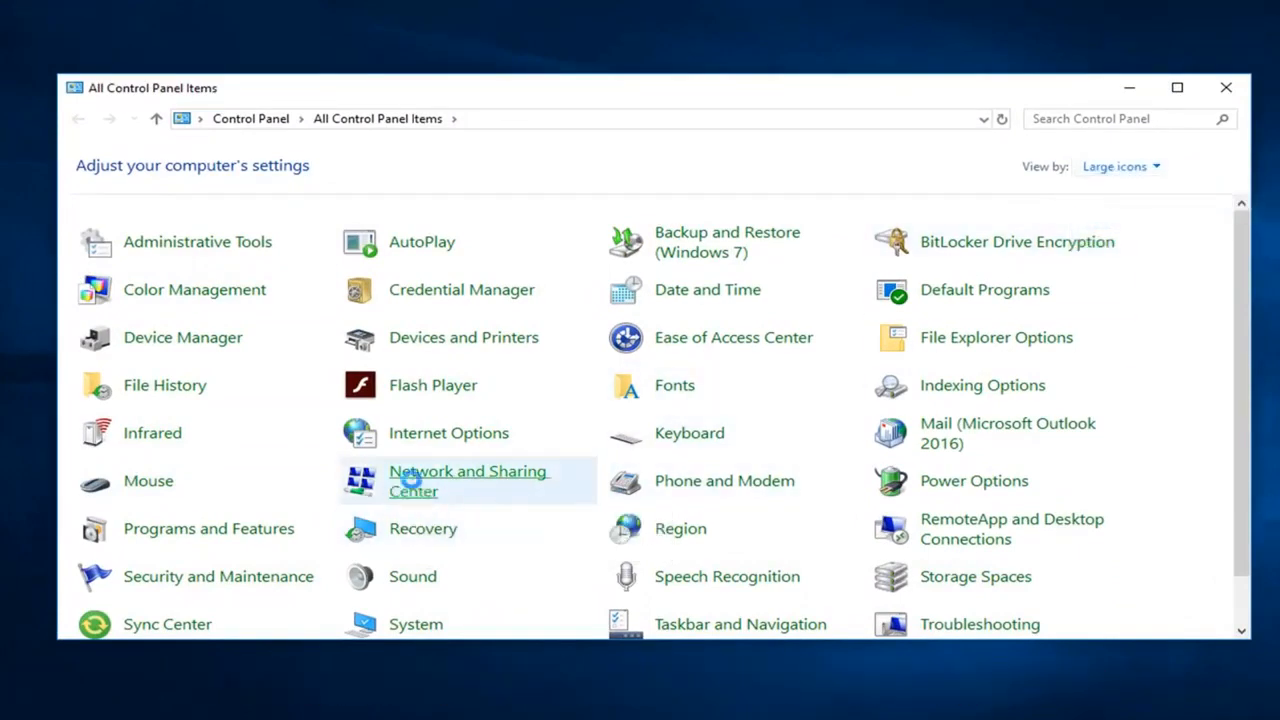
{"action": "left_click", "coordinate": [468, 480]}
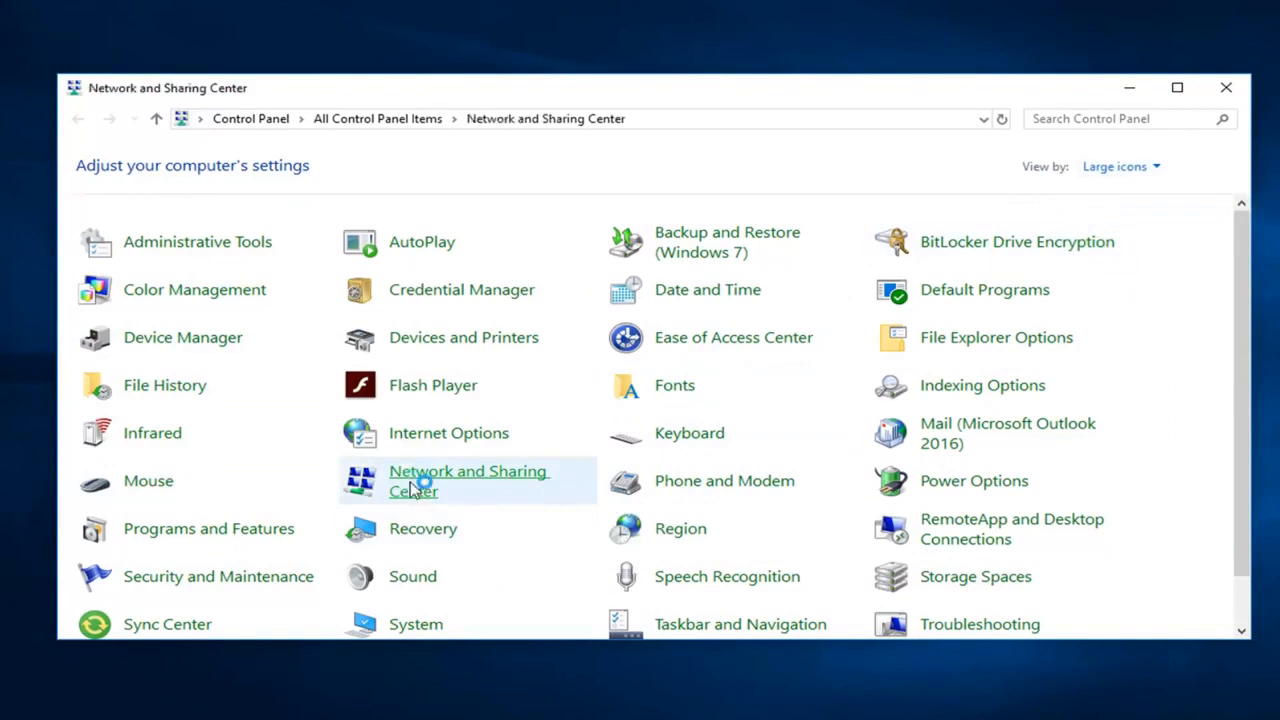
{"action": "left_click", "coordinate": [468, 480]}
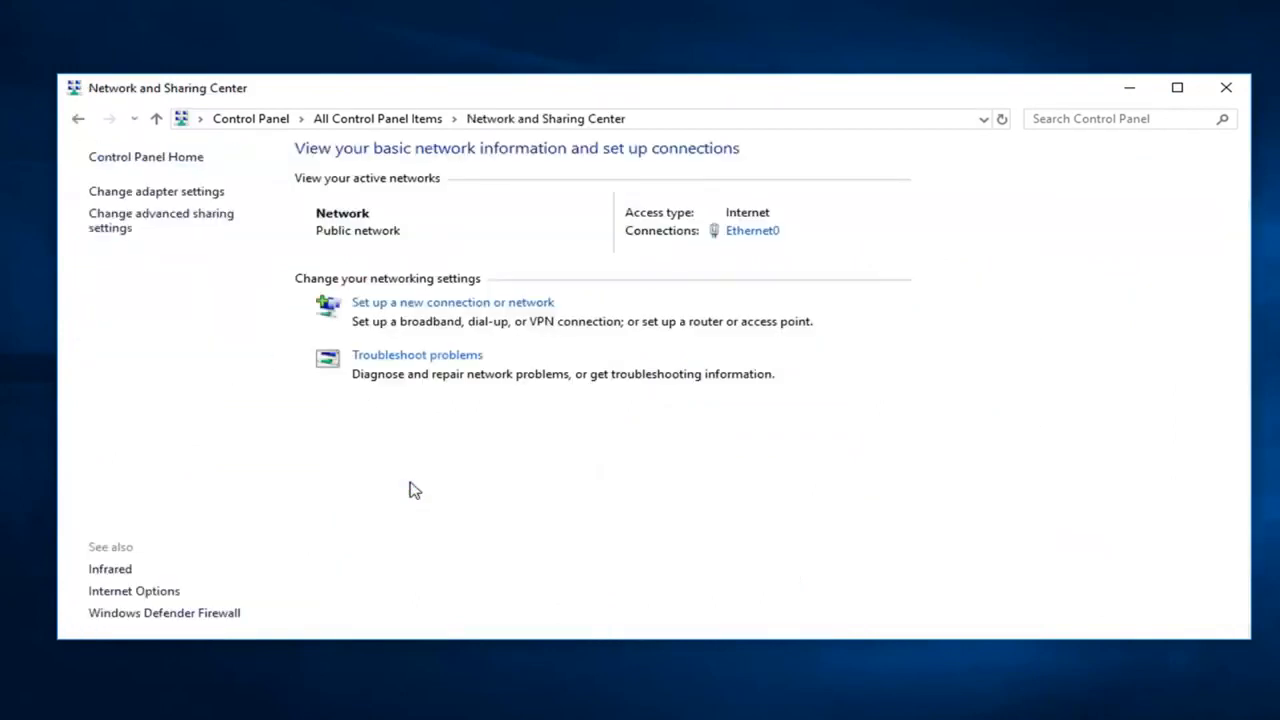
{"action": "mouse_move", "coordinate": [770, 206]}
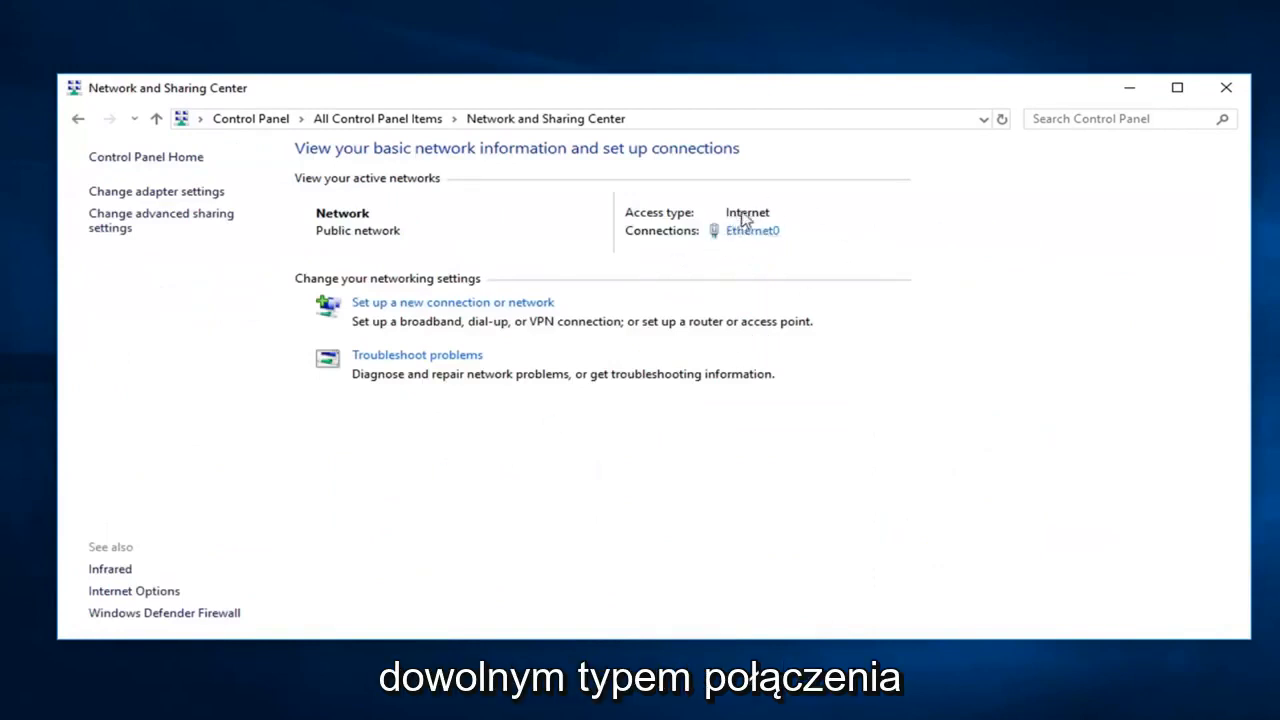
Step: Bring up Ethernet0 status, its Properties, and select Internet Protocol Version 4 (TCP/IPv4)
{"action": "left_click", "coordinate": [752, 230]}
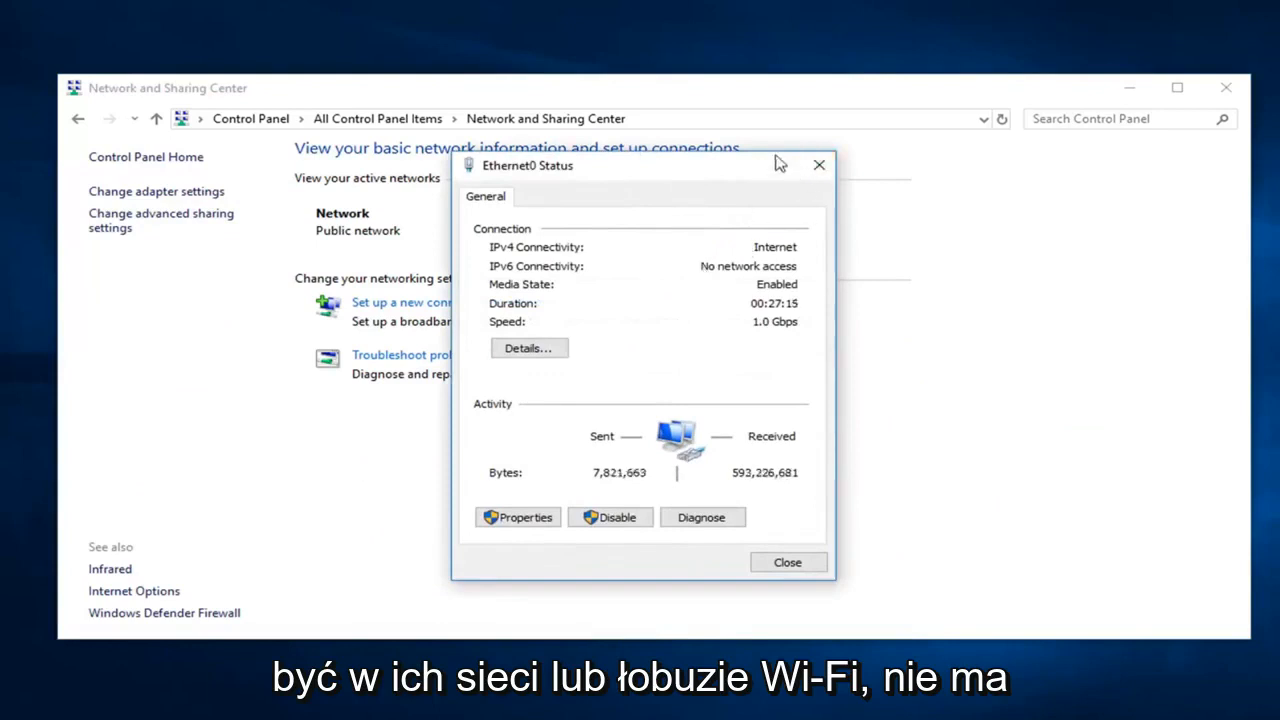
{"action": "left_click_drag", "start_coordinate": [780, 164], "coordinate": [700, 162]}
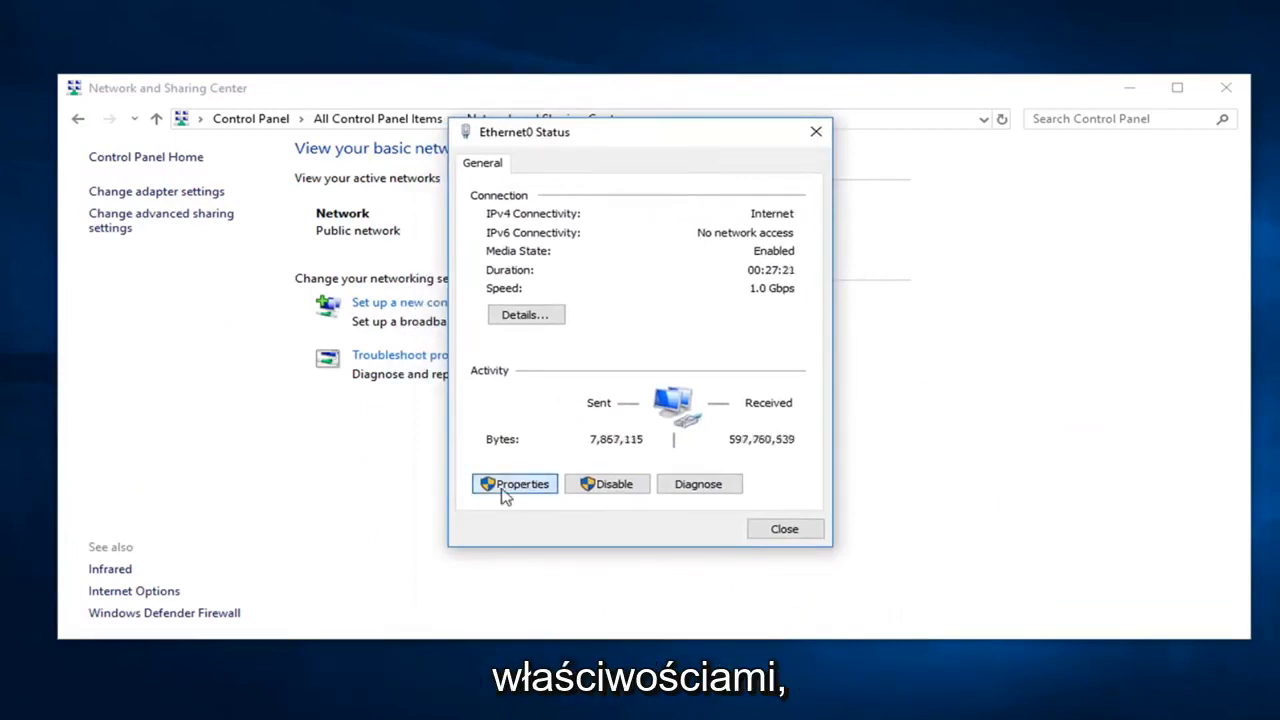
{"action": "left_click", "coordinate": [514, 484]}
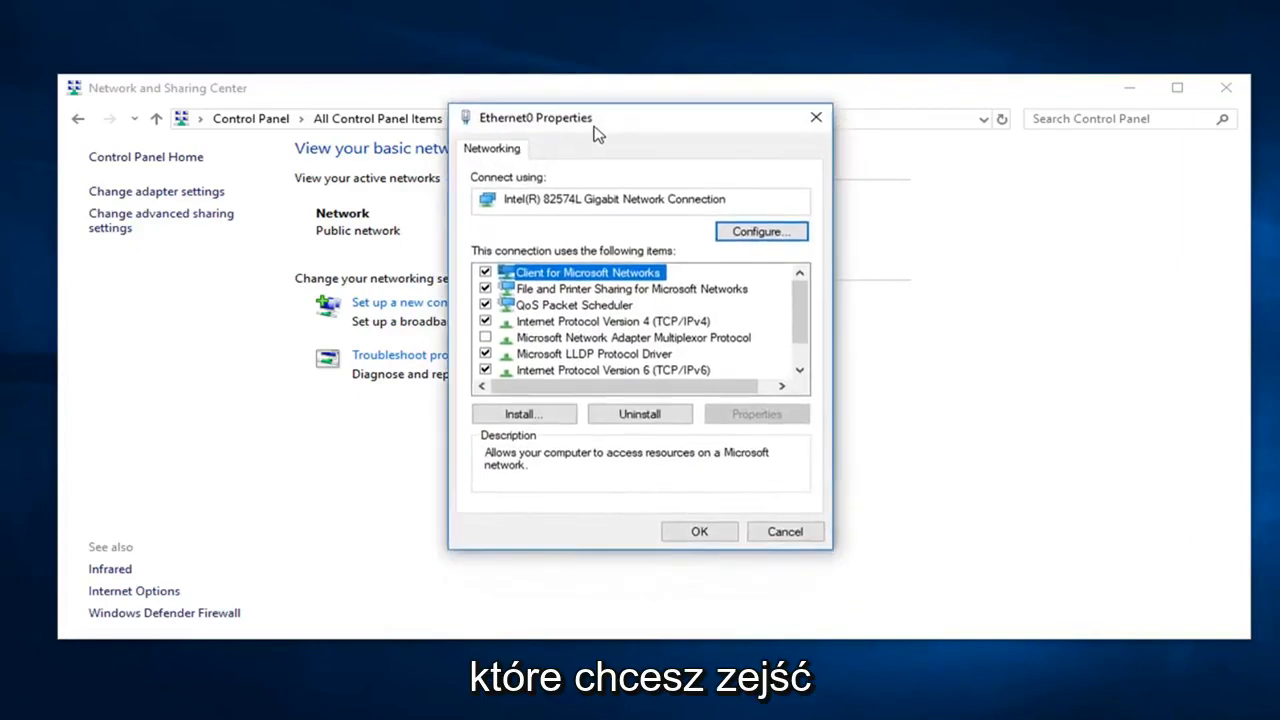
{"action": "left_click", "coordinate": [604, 320]}
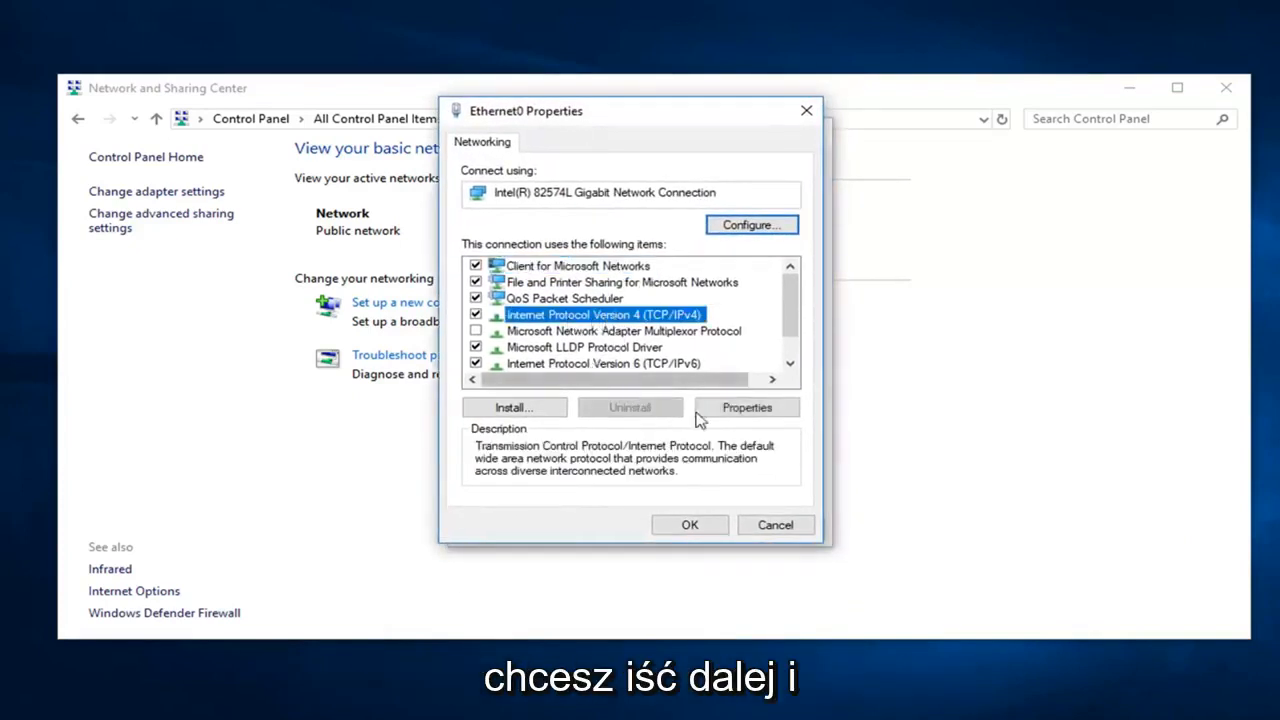
Step: In IPv4 properties, use manual DNS with preferred 8.8.8.8 and alternate 8.8.4.4
{"action": "left_click", "coordinate": [746, 408]}
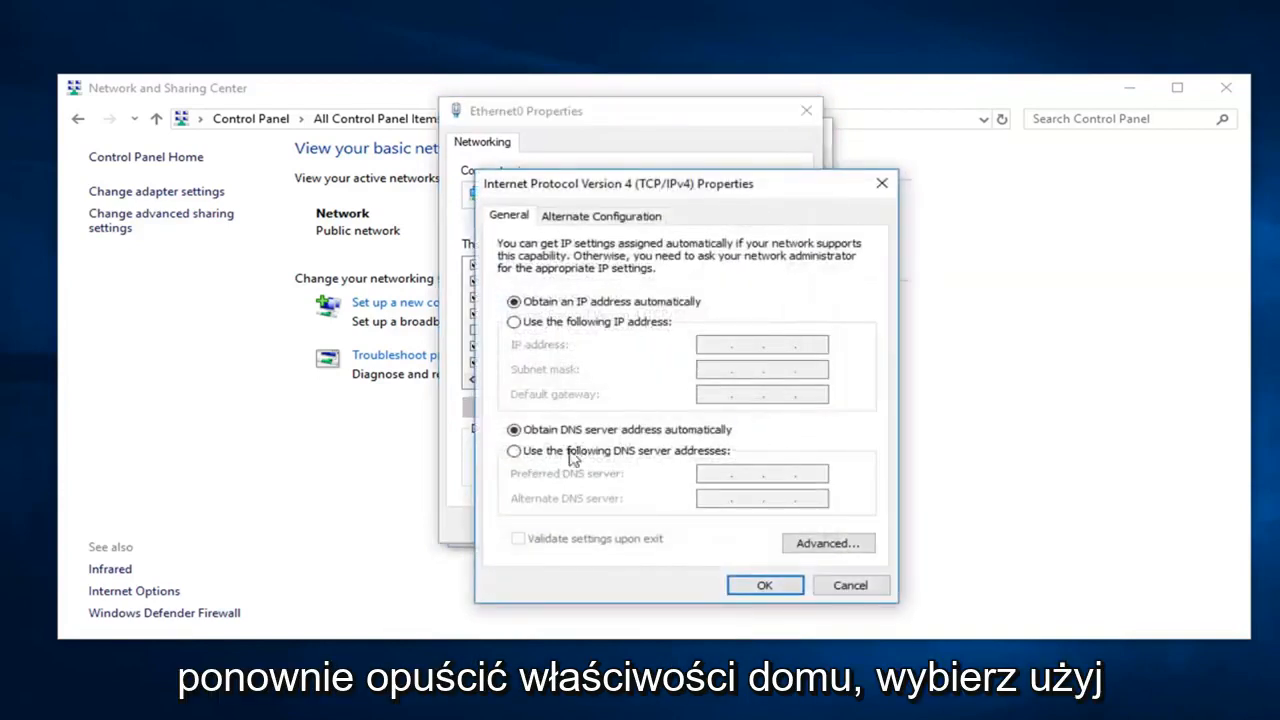
{"action": "left_click", "coordinate": [514, 450]}
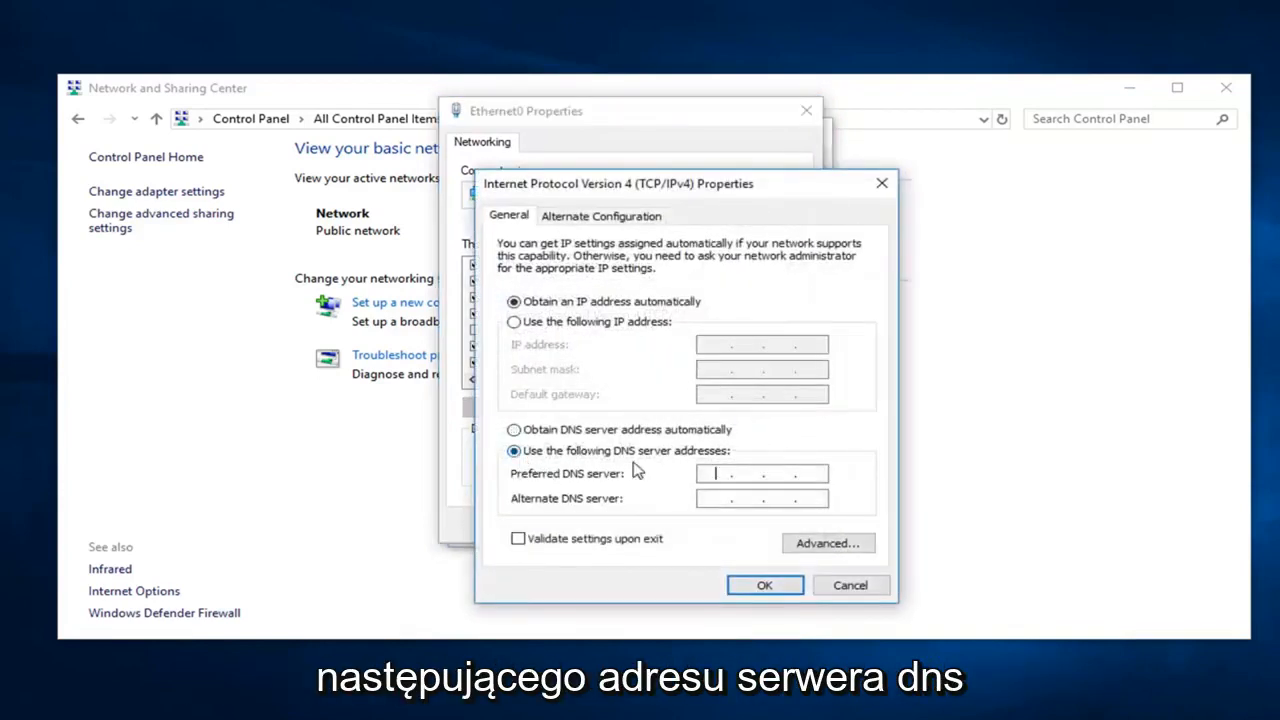
{"action": "mouse_move", "coordinate": [702, 486]}
{"action": "type", "text": "8.8.8."}
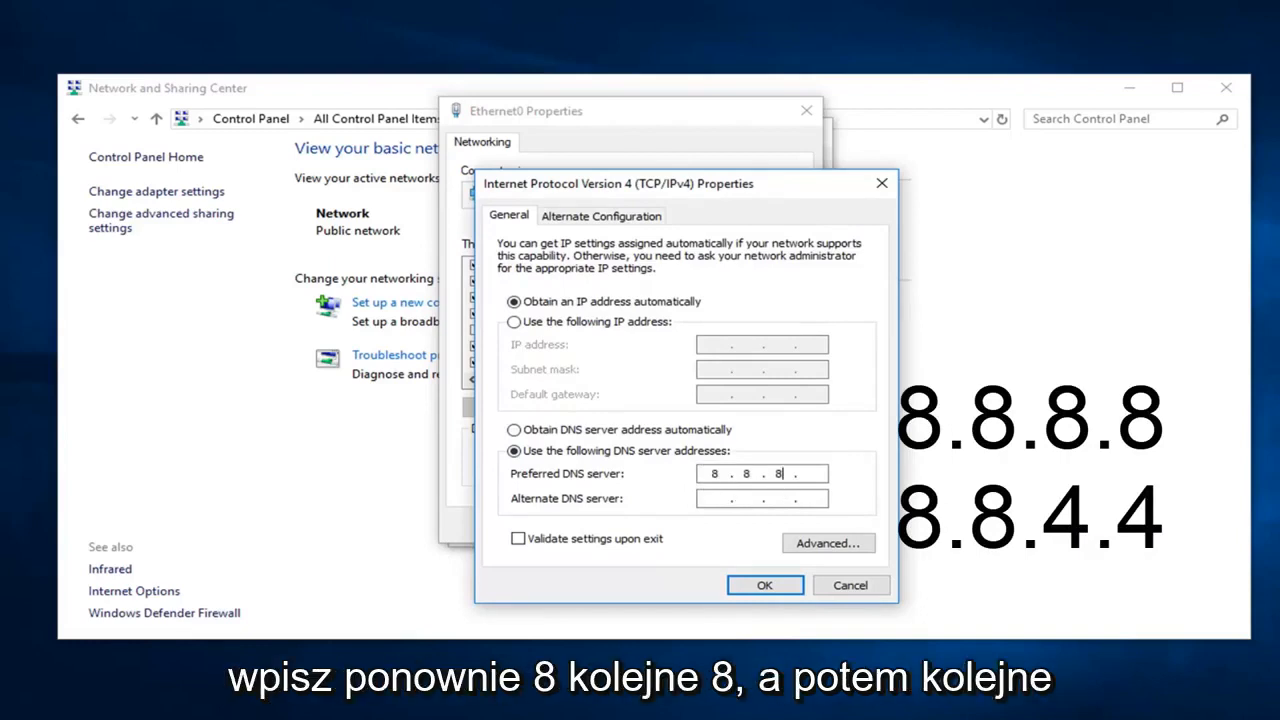
{"action": "type", "text": "8"}
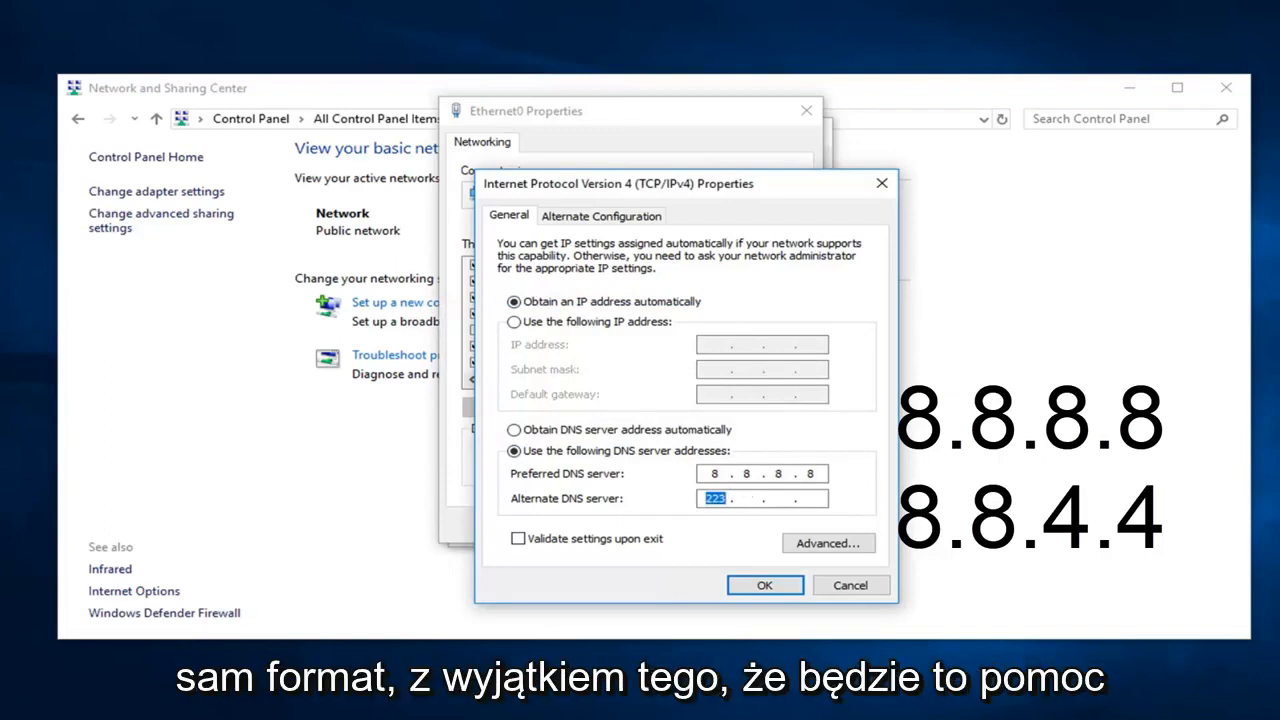
{"action": "type", "text": "8.8."}
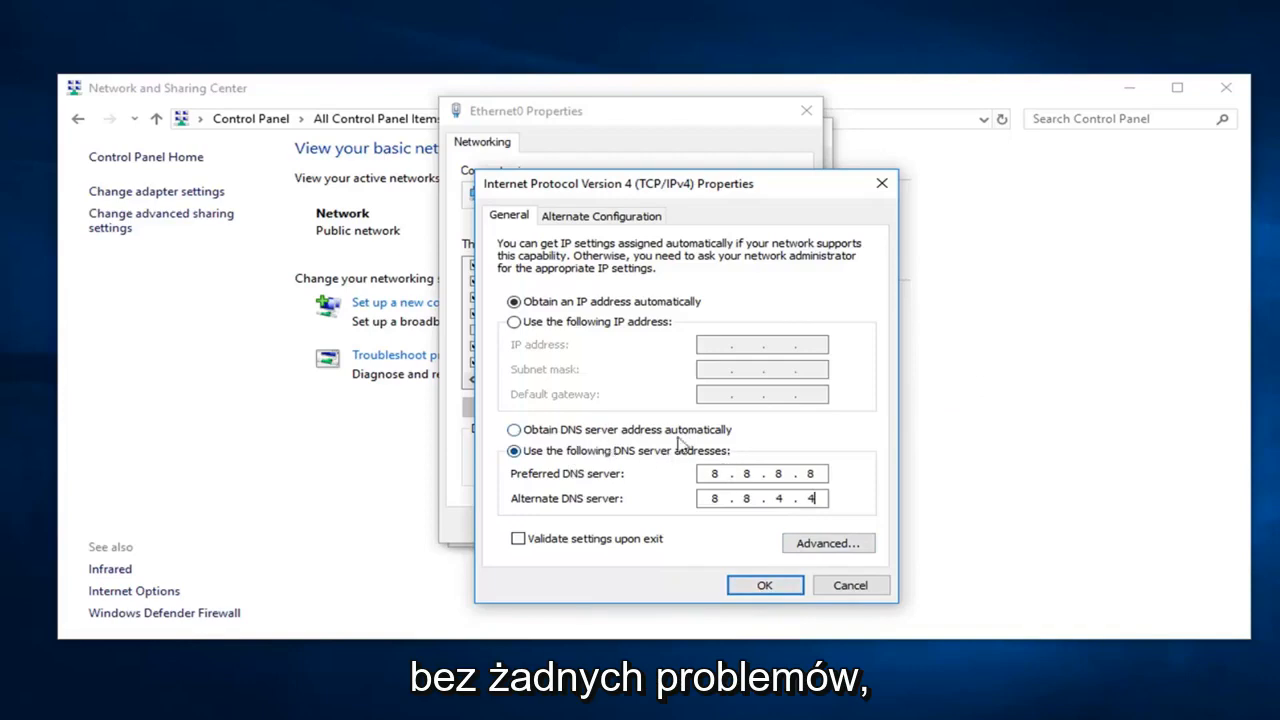
Step: Confirm the DNS settings and close the Ethernet0 Properties and Status windows to reach the desktop
{"action": "left_click", "coordinate": [764, 584]}
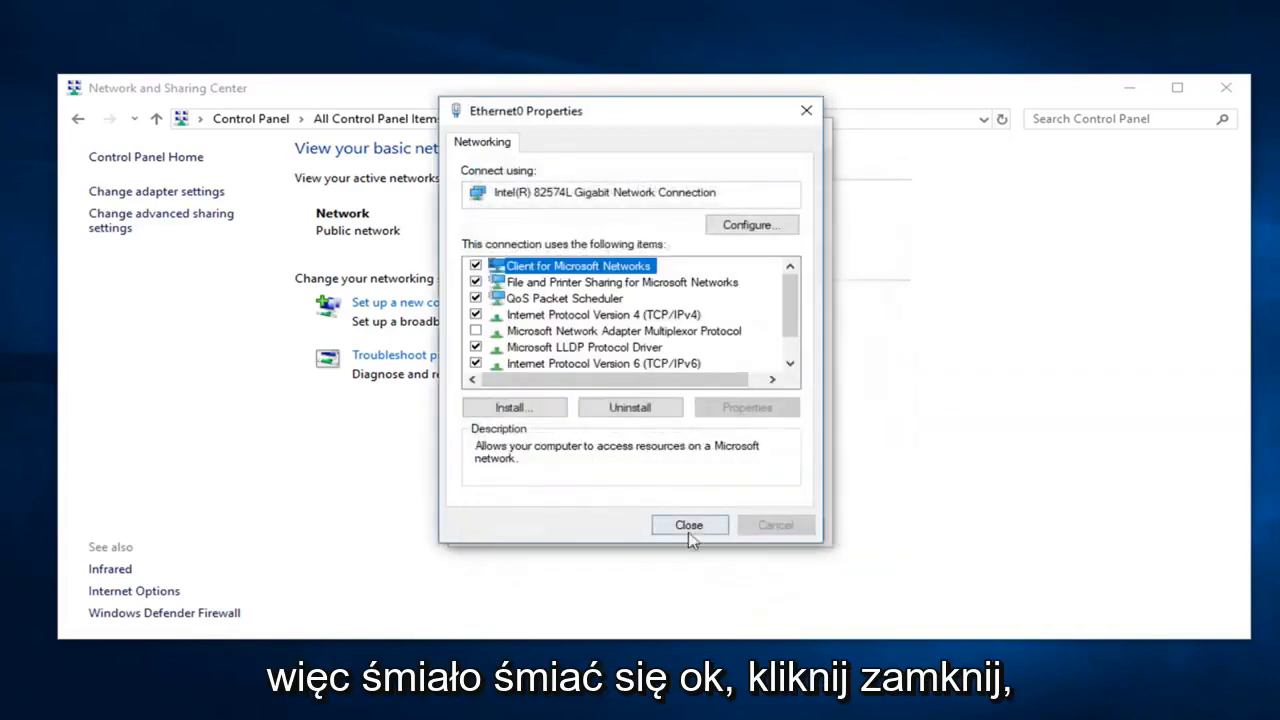
{"action": "left_click", "coordinate": [688, 524]}
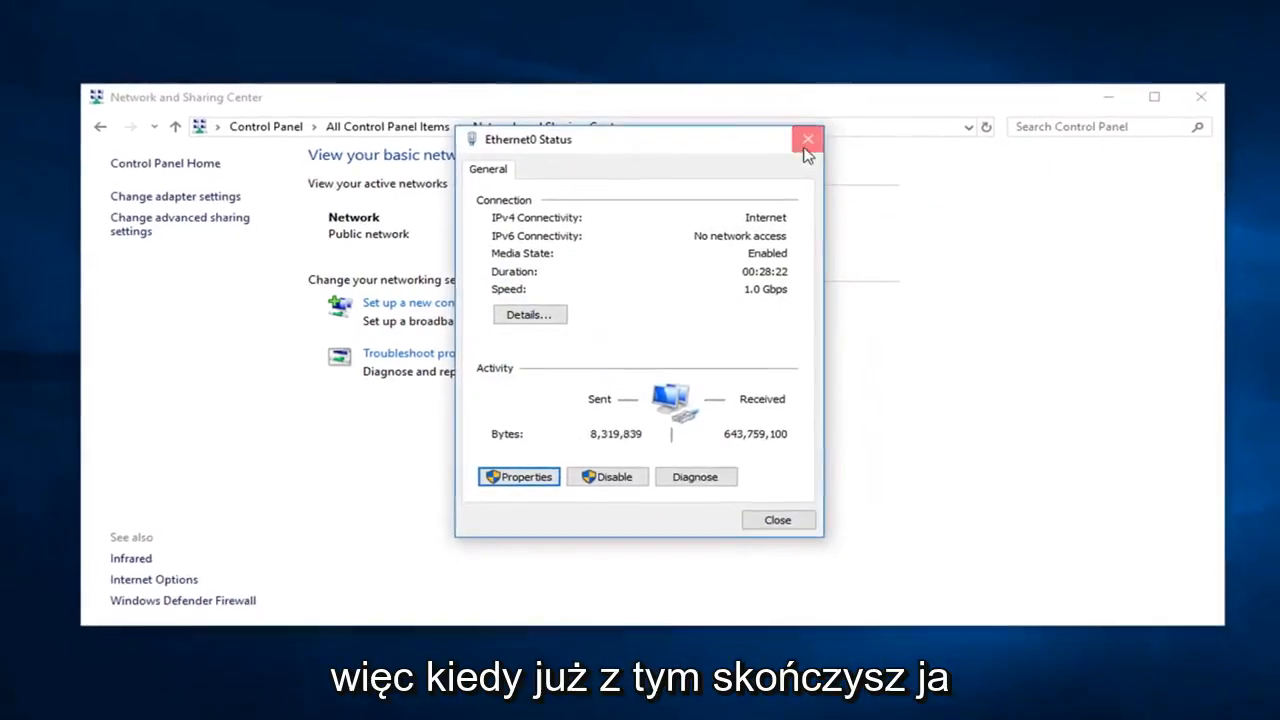
{"action": "left_click", "coordinate": [808, 138]}
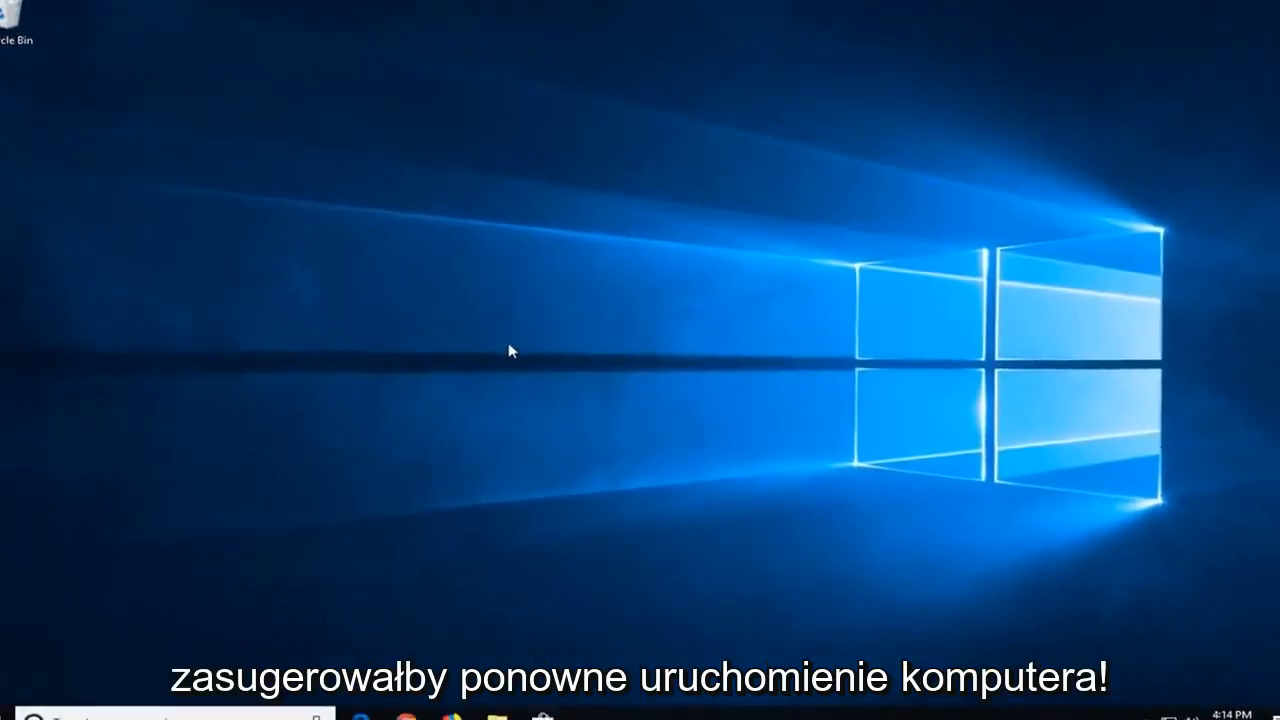